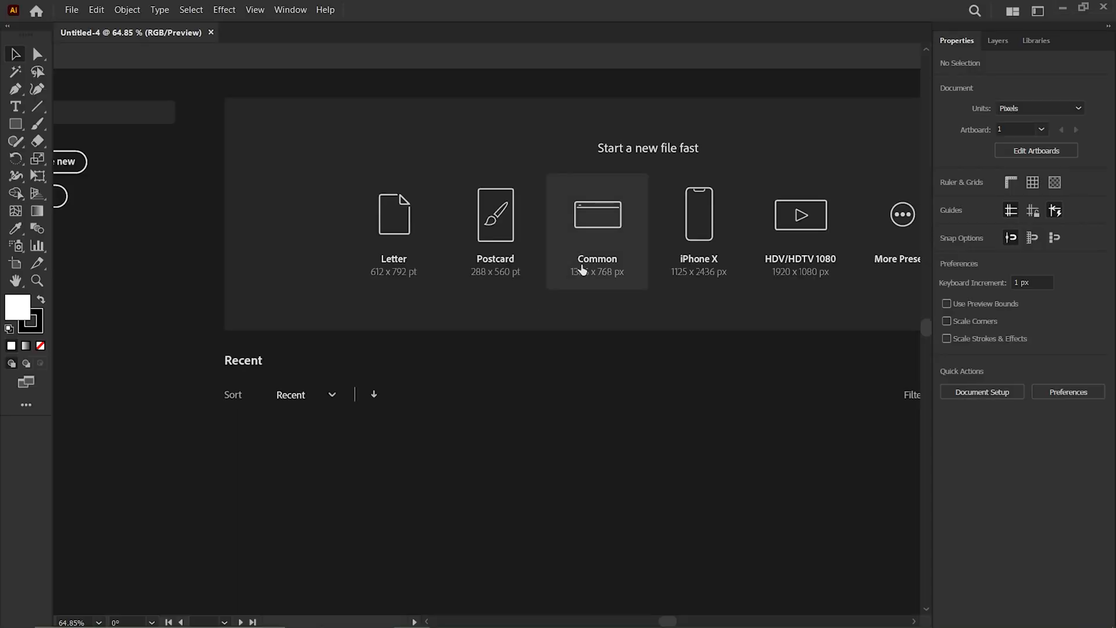
# Step: Start a new blank document at the Common 1366 × 768 px preset
pyautogui.click(596, 214)
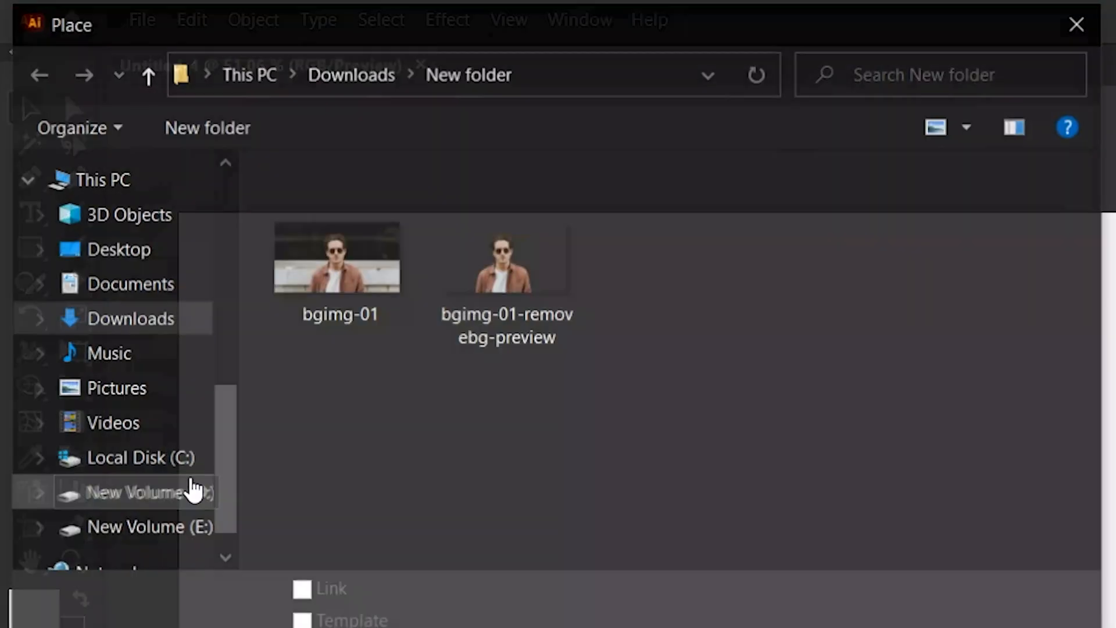
# Step: Place the original bgimg-01 photo, background included, into the document
pyautogui.doubleClick(338, 258)
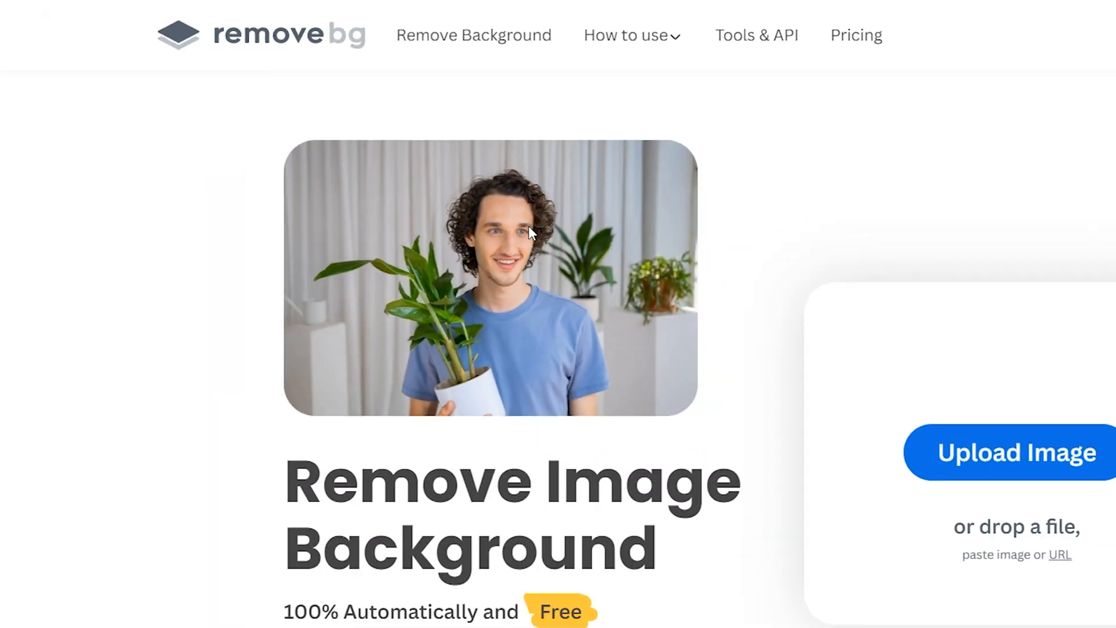
# Step: Upload the bgimg-01 photo to remove.bg for background removal
pyautogui.click(1011, 452)
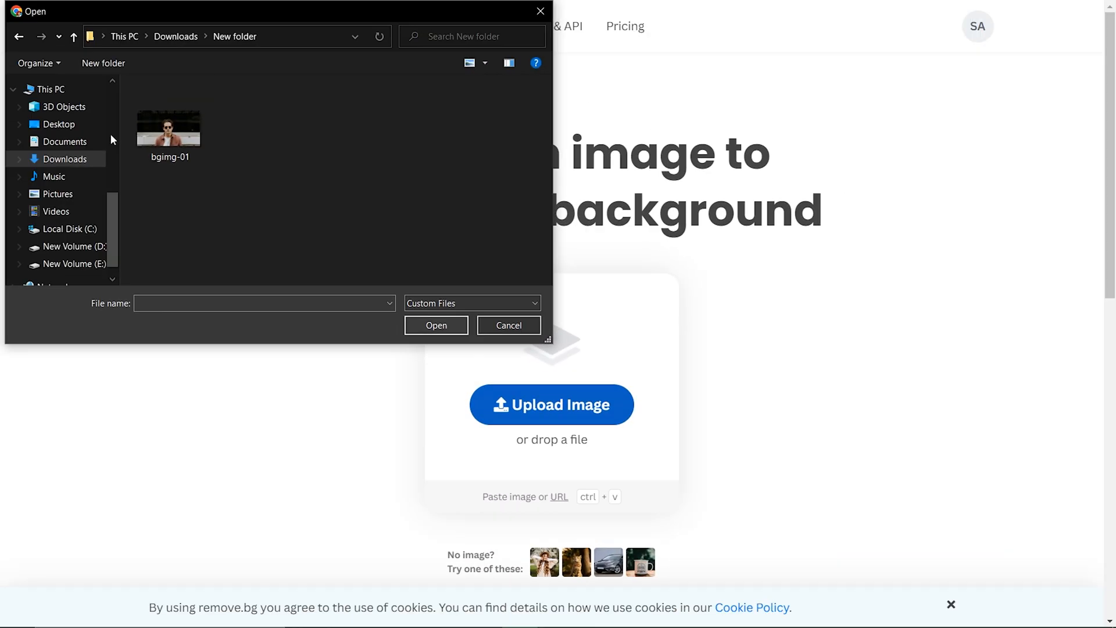
pyautogui.click(168, 128)
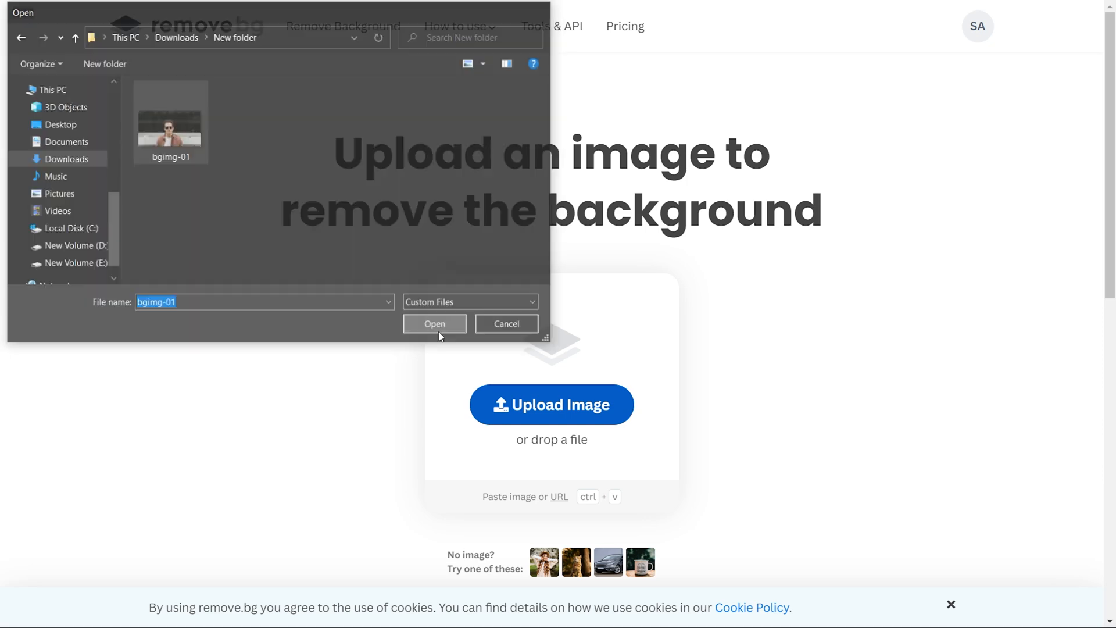
pyautogui.click(434, 323)
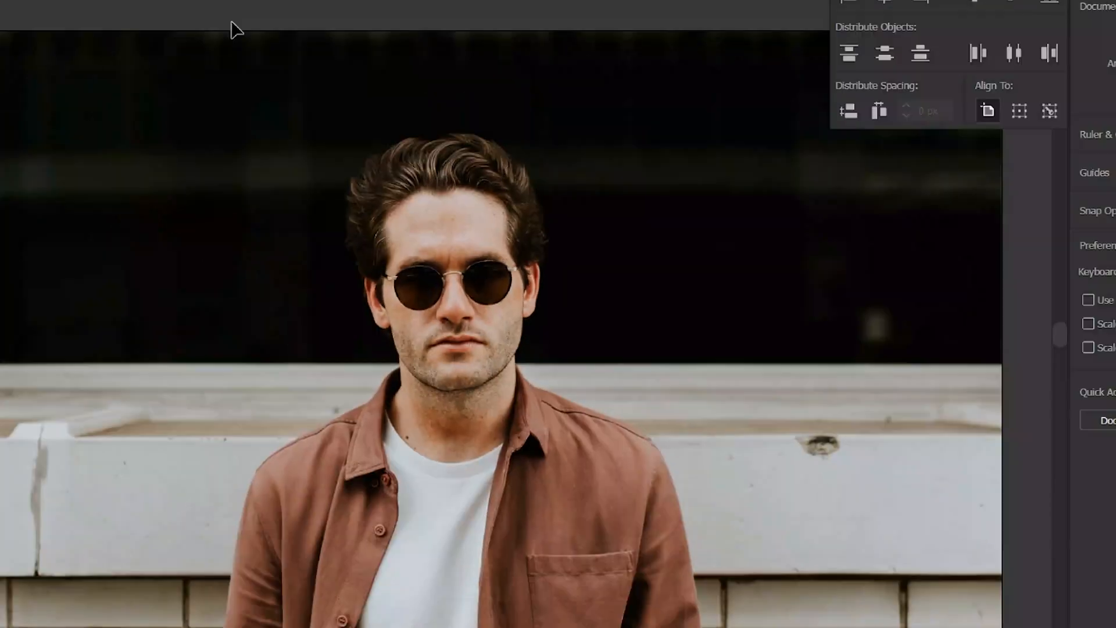
# Step: Place the bgimg-01-removebg-preview cut-out over the original photo on the artboard
pyautogui.click(141, 17)
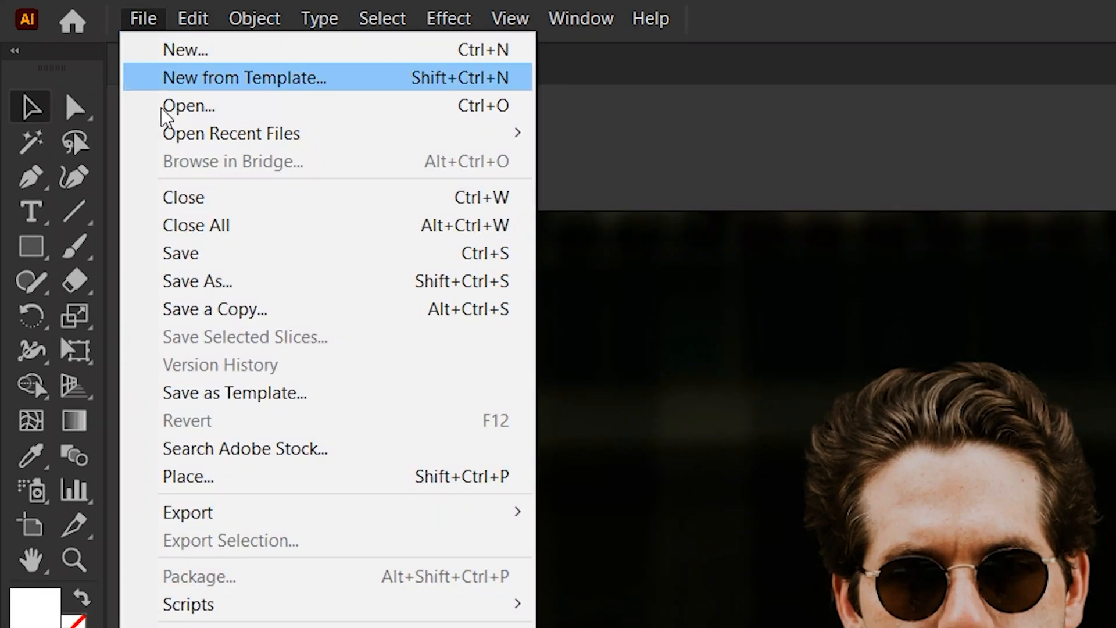
pyautogui.click(189, 477)
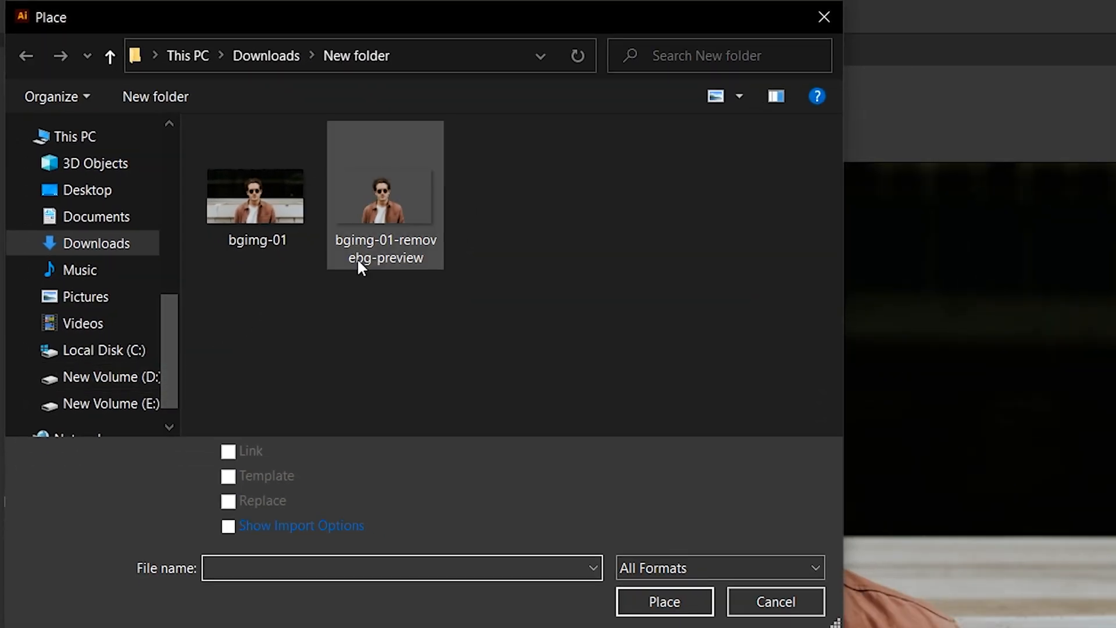
pyautogui.click(663, 601)
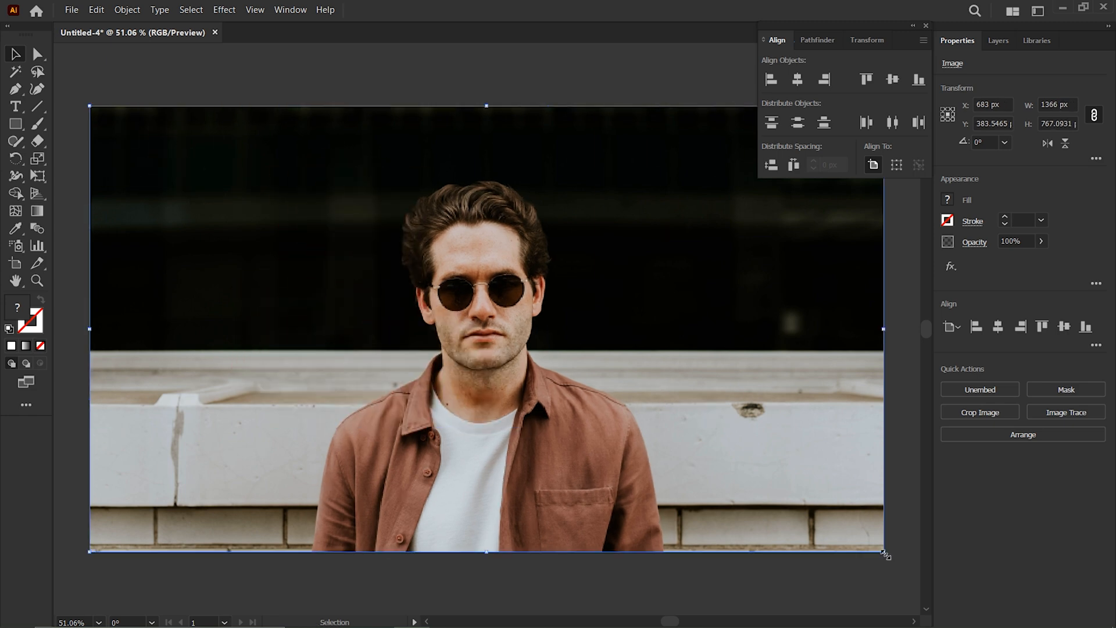
pyautogui.click(315, 97)
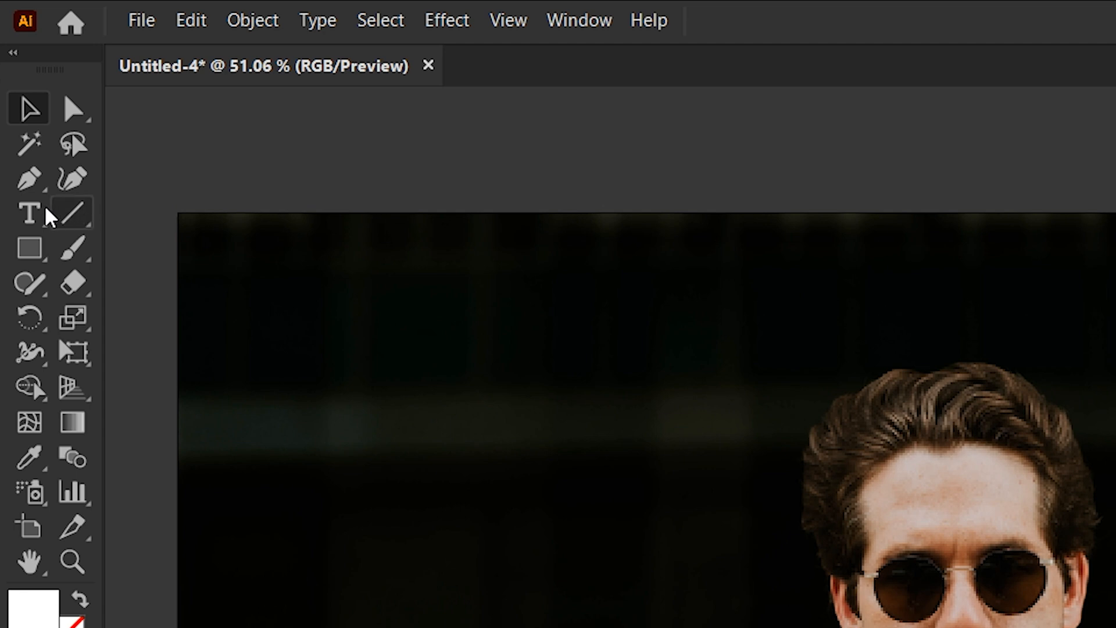
# Step: Add a tan 160 pt 'TEXT EFFECT' headline in The Bold Font across the photo's top
pyautogui.click(30, 213)
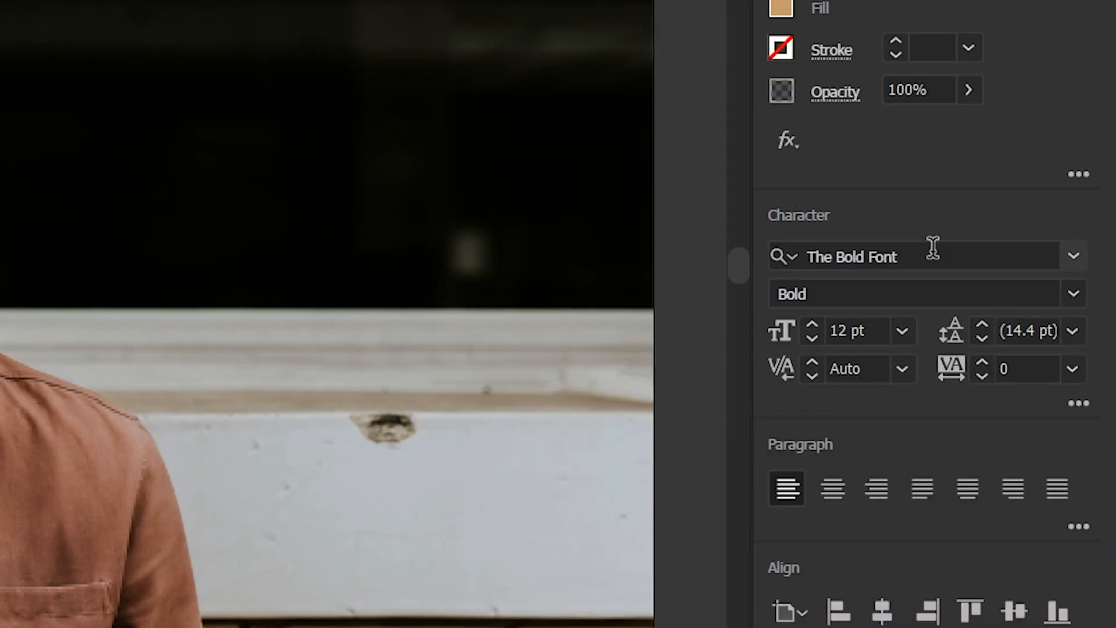
pyautogui.moveTo(912, 293)
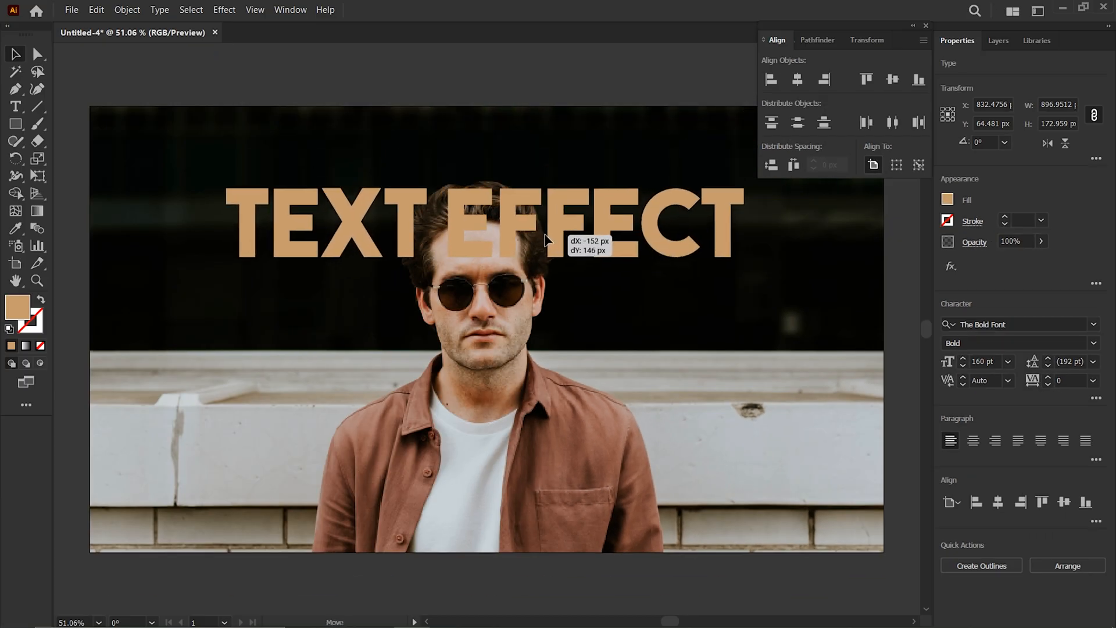
pyautogui.rightClick(541, 242)
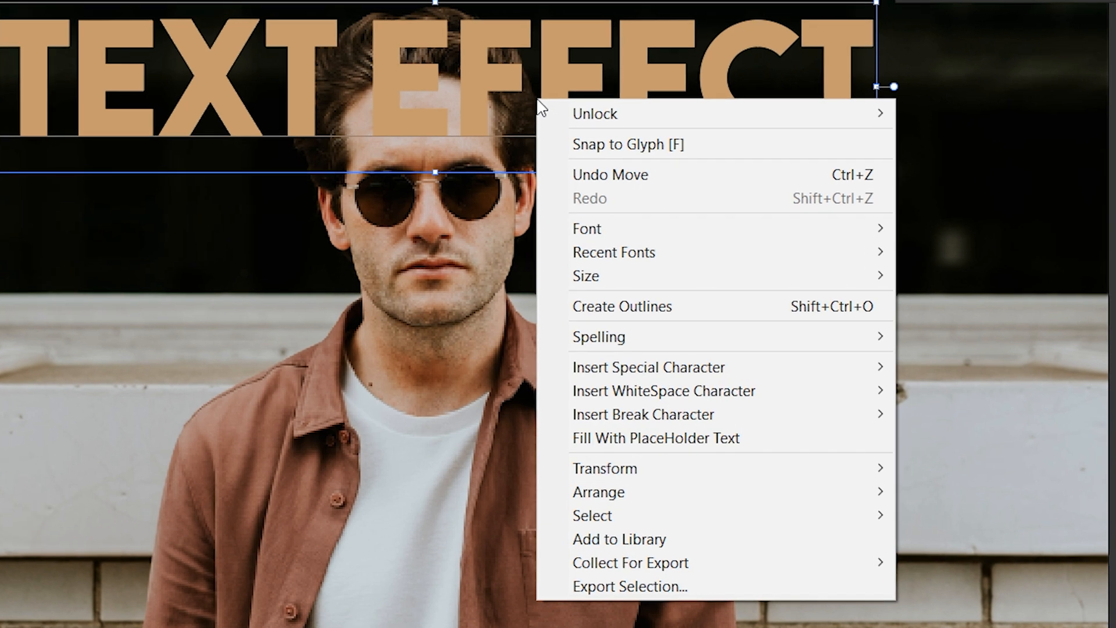